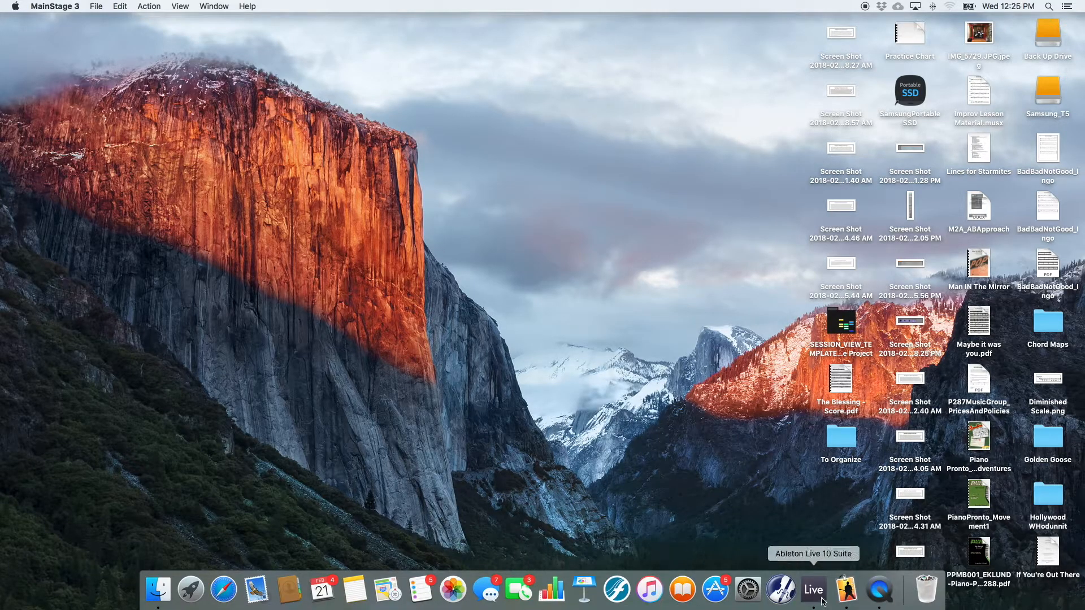
# Step: Launch Ableton Live 10 Suite from the Dock, opening the InstrumentRackSeriesPart5 set
pyautogui.click(812, 588)
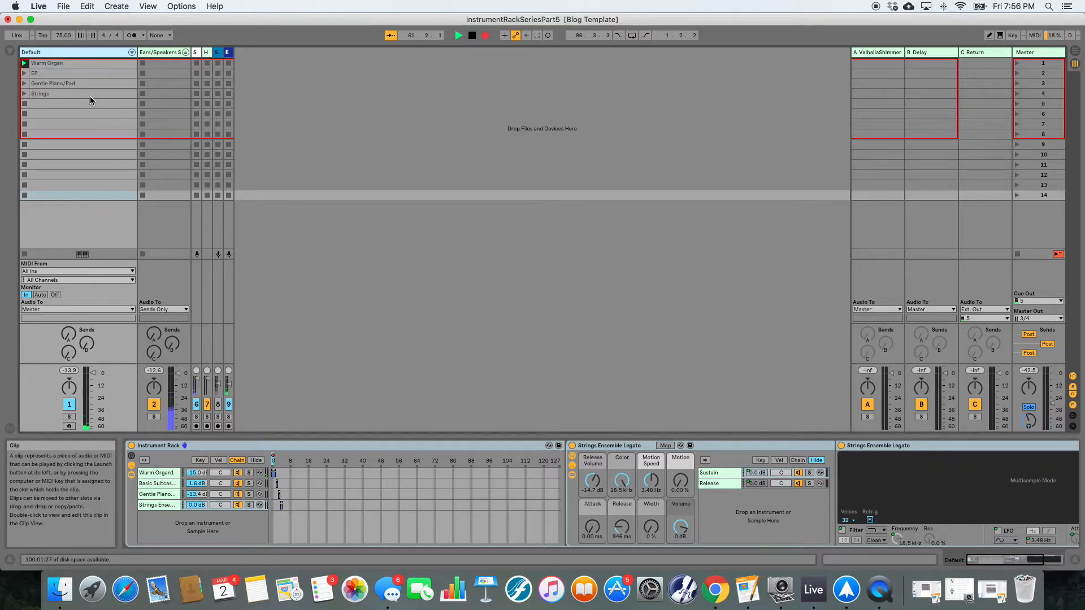
# Step: Launch the Strings clip so it plays in place of Warm Organ
pyautogui.click(39, 94)
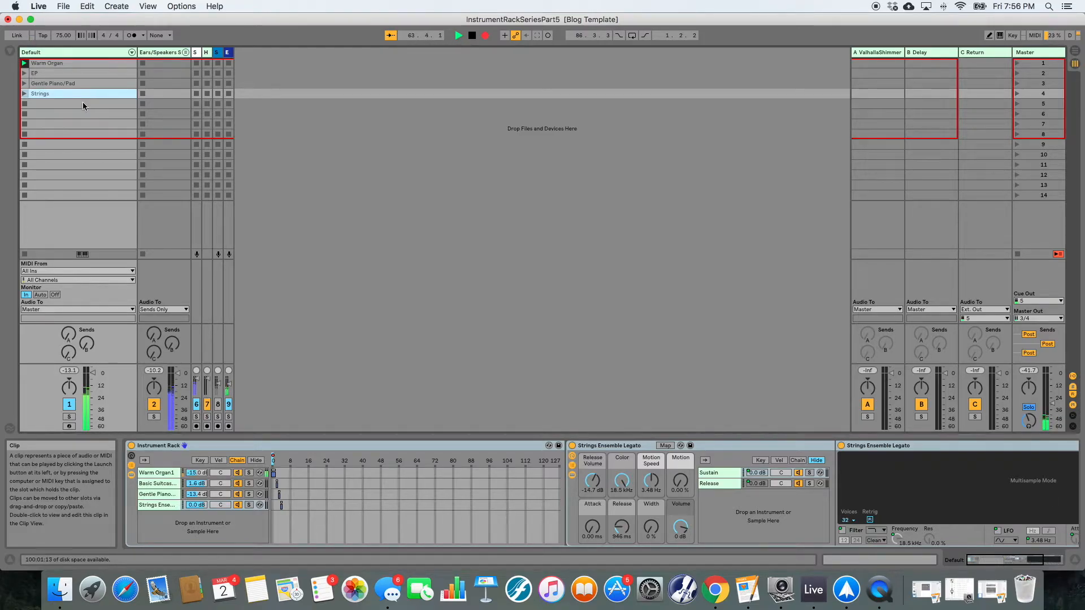
pyautogui.click(23, 94)
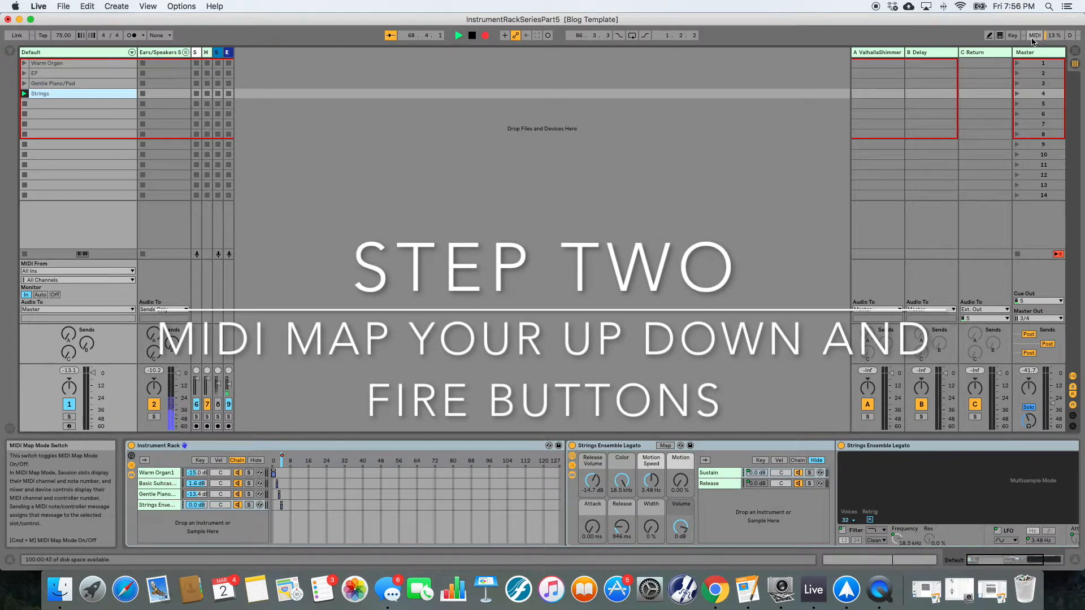
# Step: MIDI-map controller buttons to scene launch, scene up and scene down in MIDI Map Mode
pyautogui.click(1034, 35)
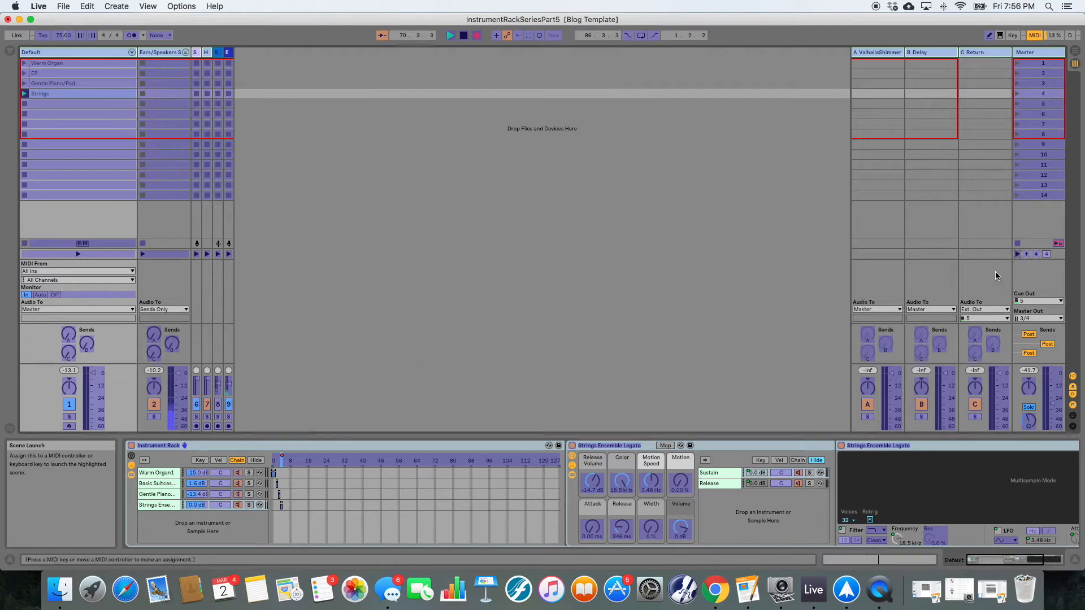
pyautogui.click(1026, 254)
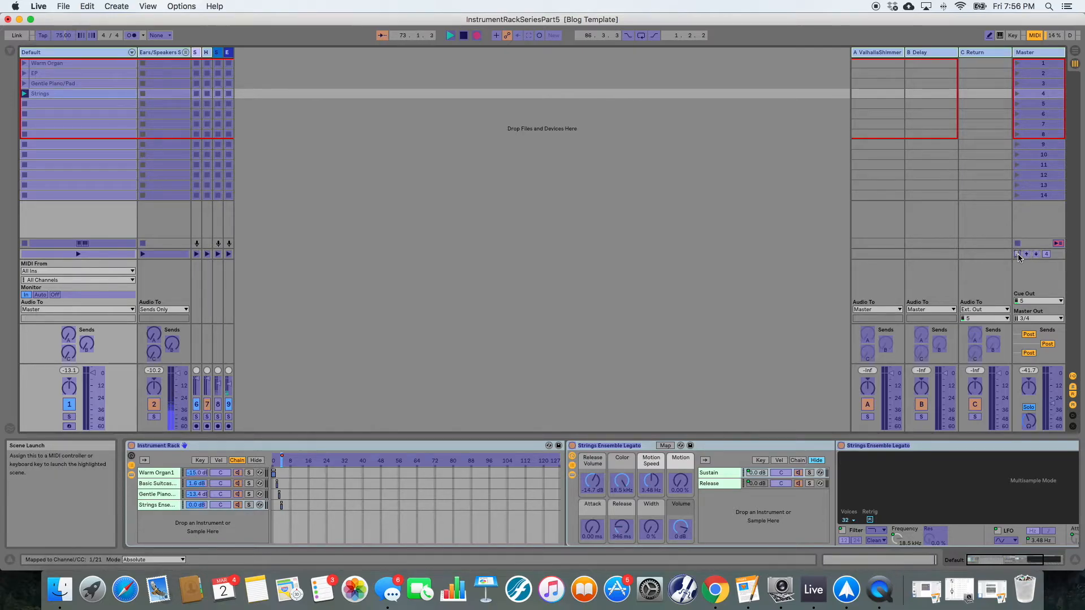
pyautogui.click(1027, 254)
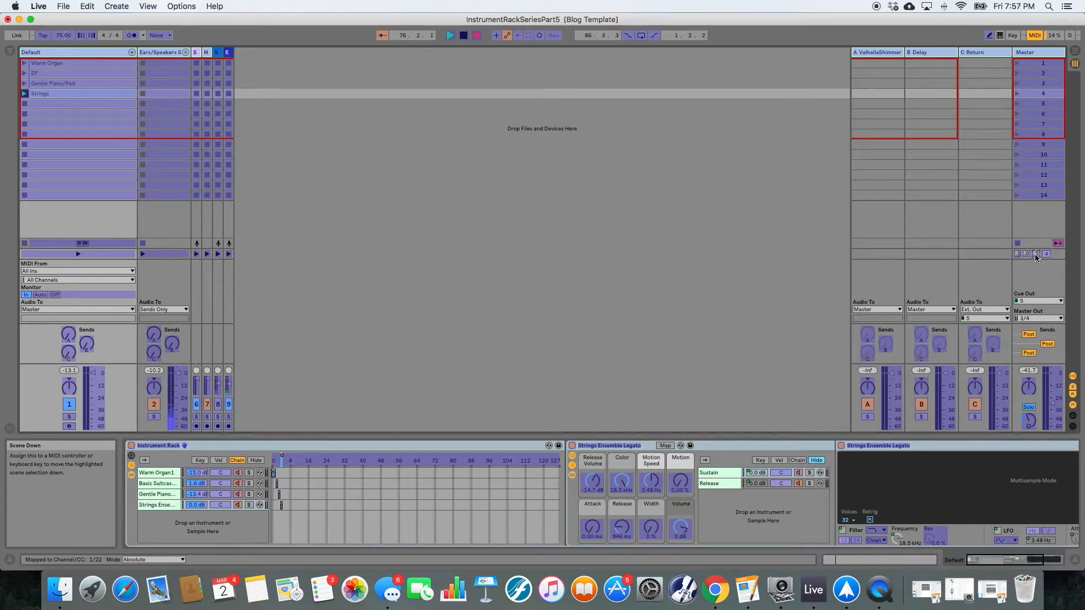
pyautogui.click(1034, 35)
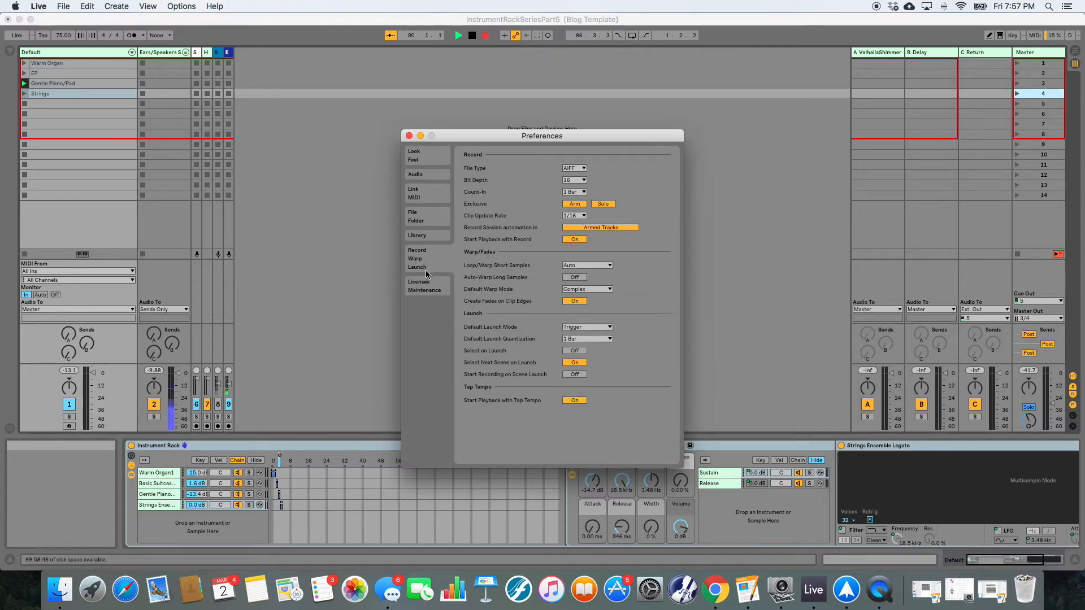
pyautogui.moveTo(544, 362)
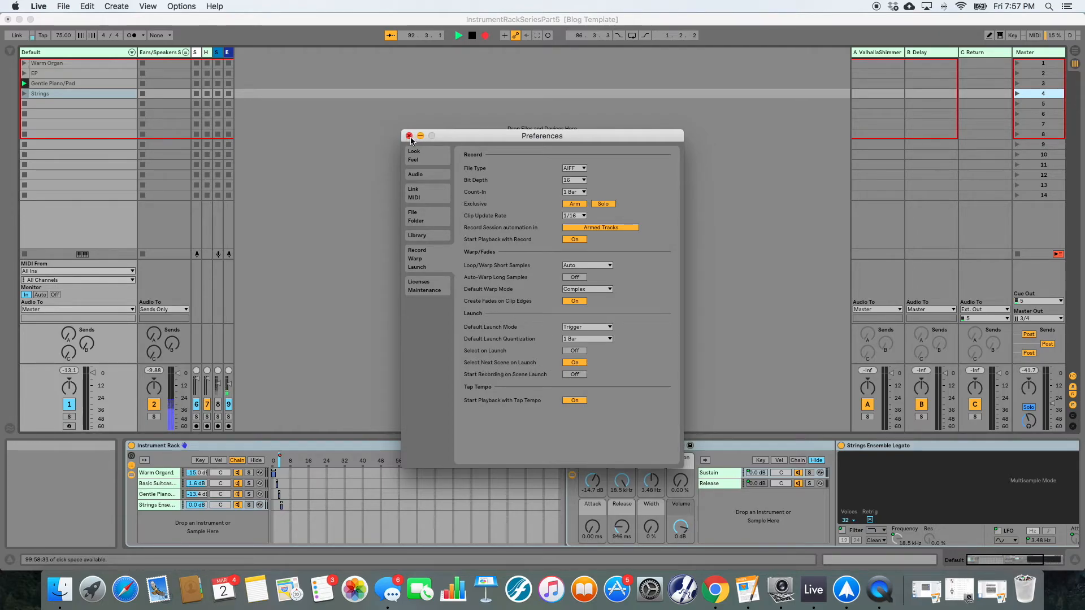
# Step: Close Preferences with Select Next Scene on Launch enabled, returning to the clip grid
pyautogui.click(409, 136)
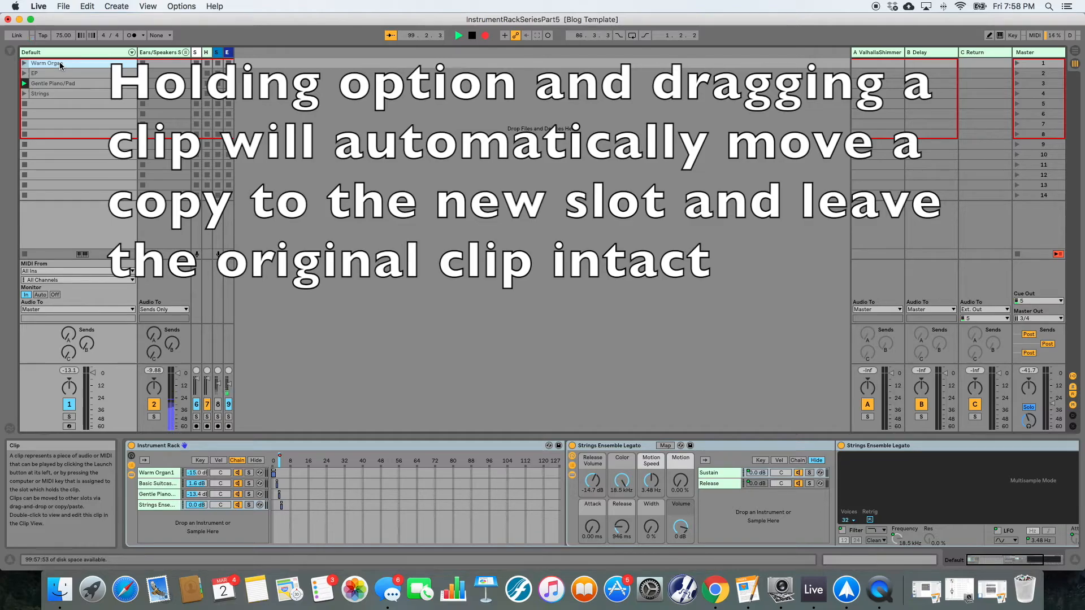
# Step: Duplicate Warm Organ, Strings and Gentle Piano/Pad into lower Default-track slots in patch order
pyautogui.moveTo(62, 63); pyautogui.dragTo(62, 124)
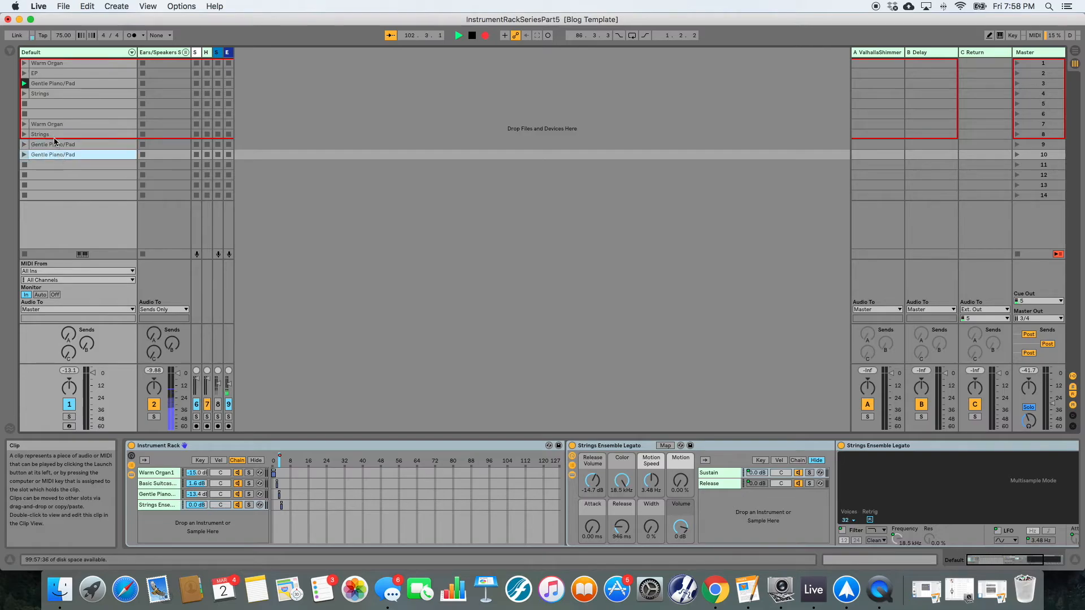
pyautogui.click(53, 165)
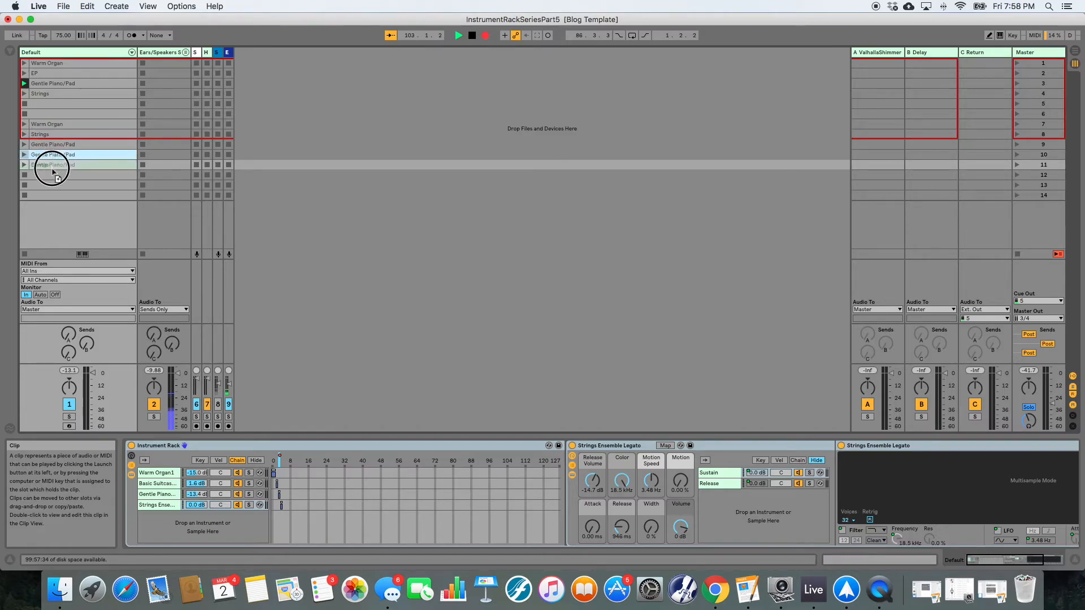